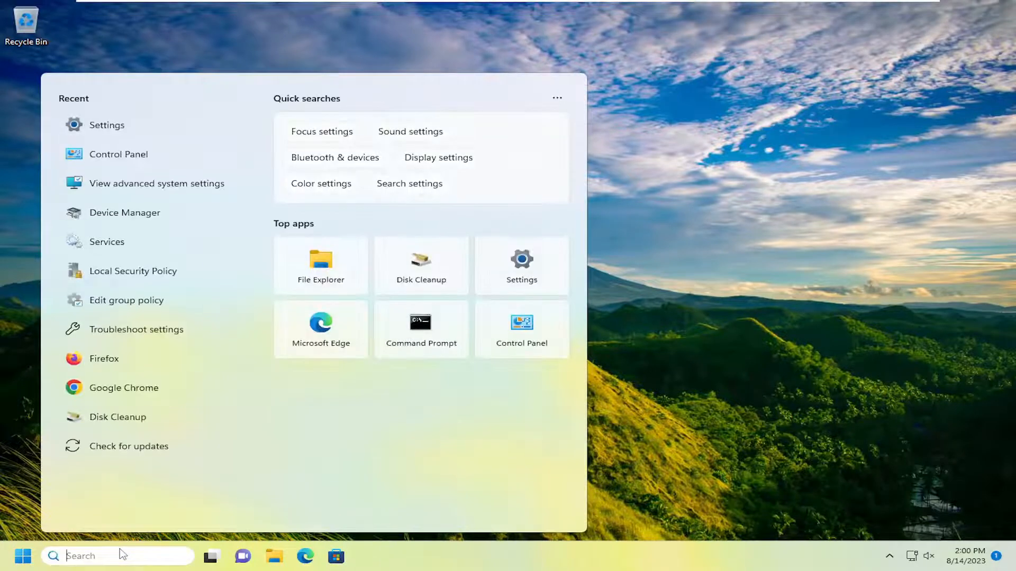
- Search 'settings' and launch the Settings app from the results
{"action": "type", "text": "settings"}
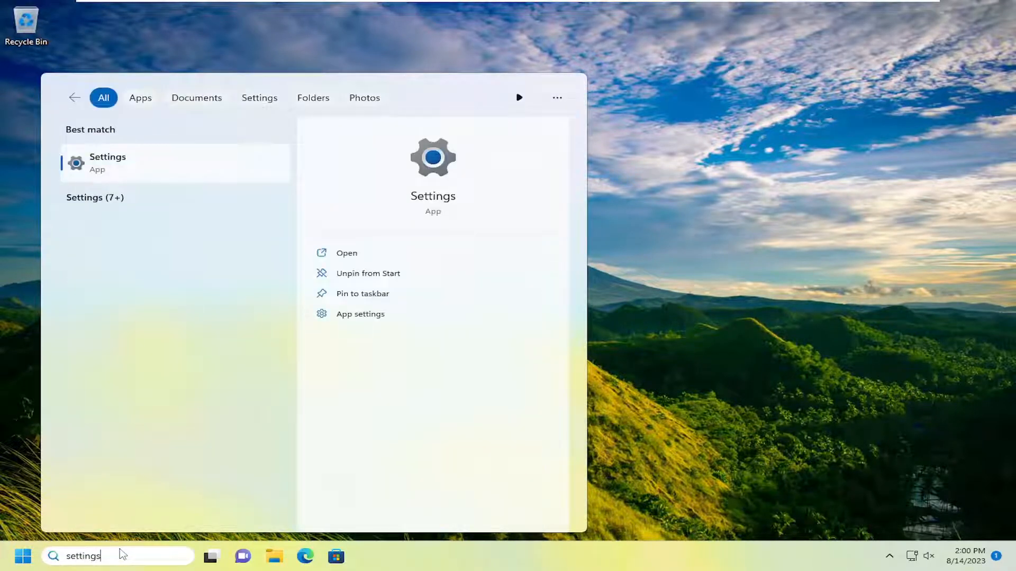
{"action": "left_click", "coordinate": [108, 162]}
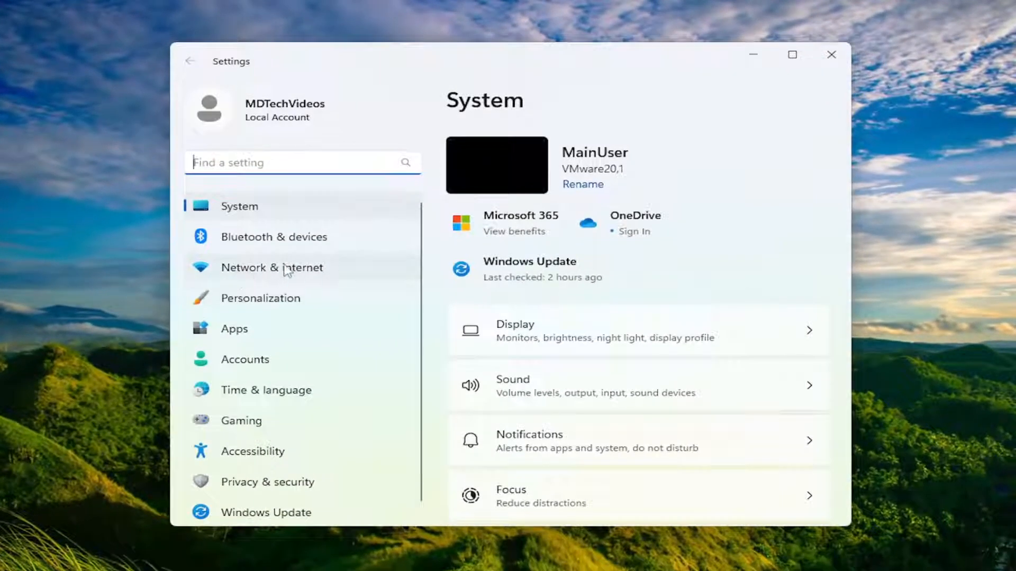
- Check the Ethernet connection's Public network profile, then close Settings
{"action": "left_click", "coordinate": [271, 268]}
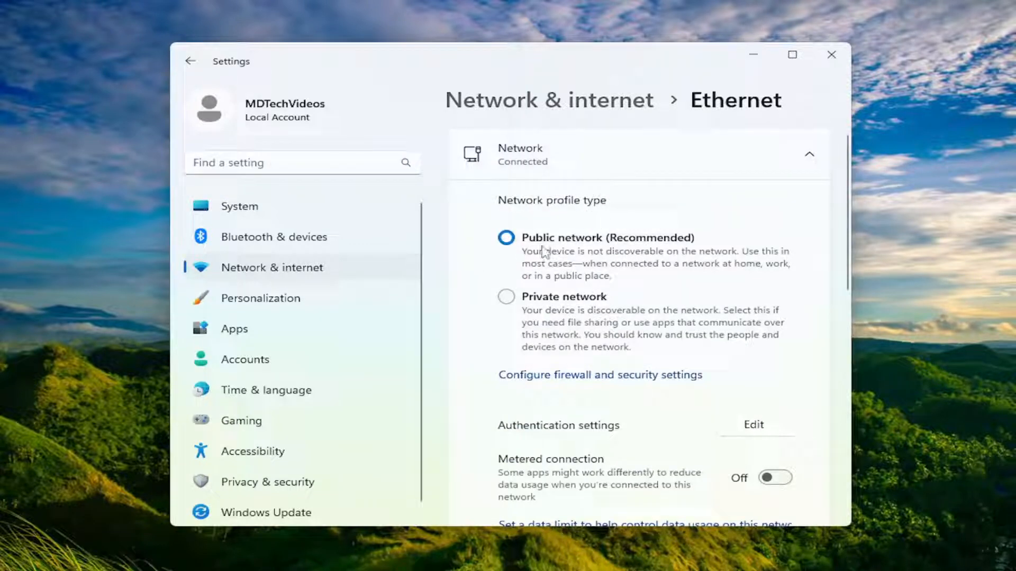
{"action": "mouse_move", "coordinate": [418, 396]}
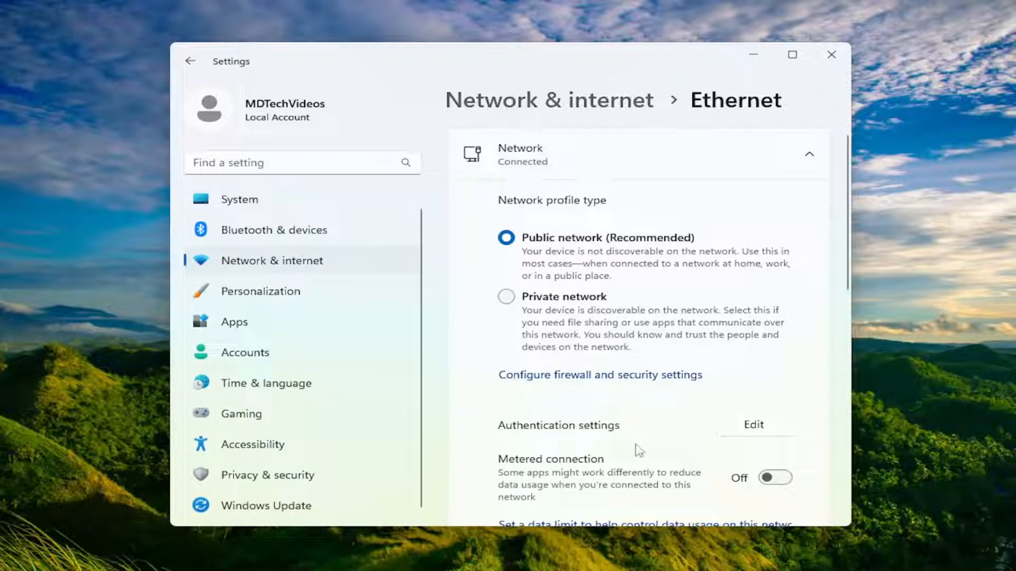
{"action": "mouse_move", "coordinate": [690, 408]}
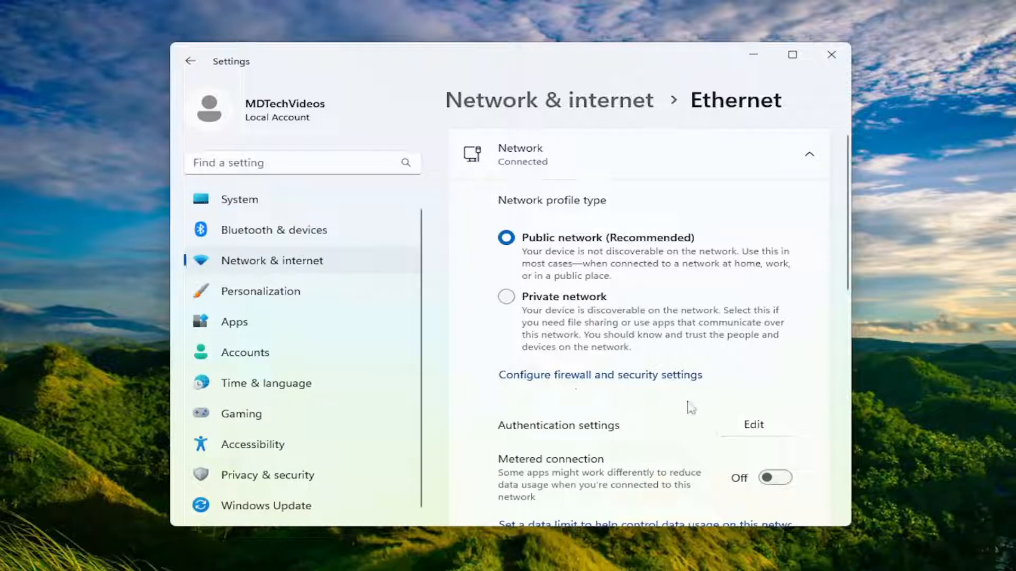
{"action": "mouse_move", "coordinate": [579, 228]}
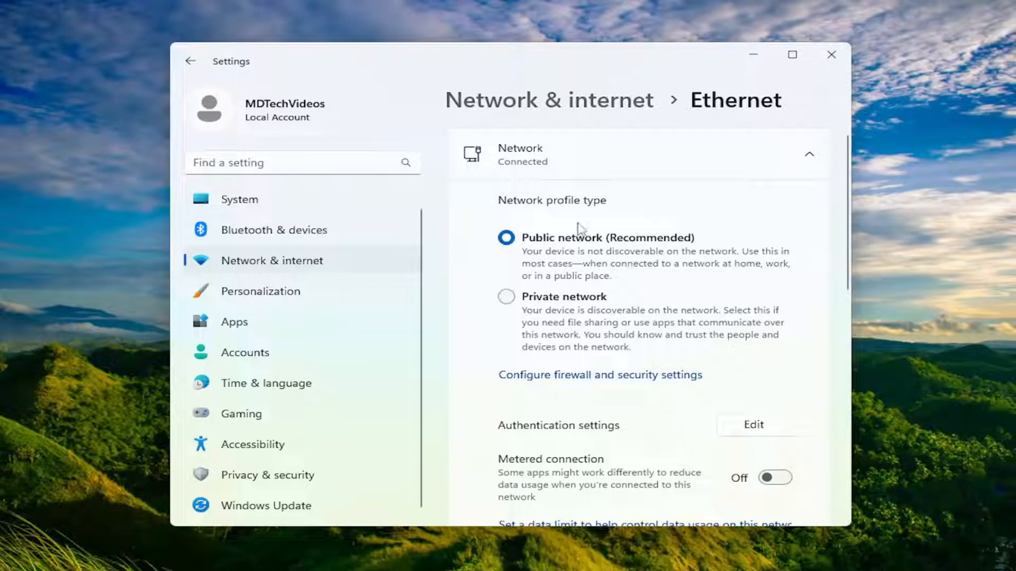
{"action": "mouse_move", "coordinate": [572, 295]}
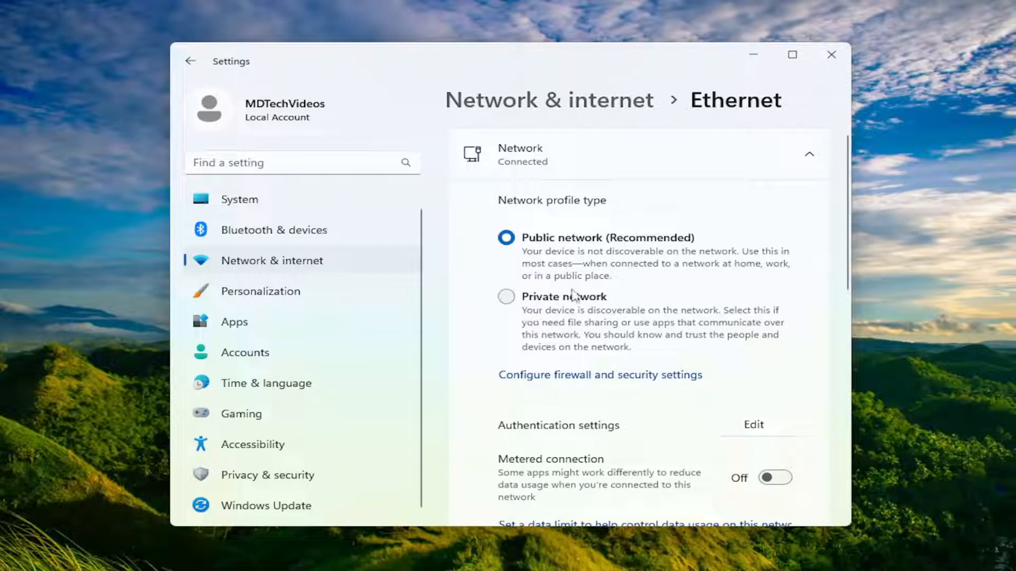
{"action": "mouse_move", "coordinate": [542, 323]}
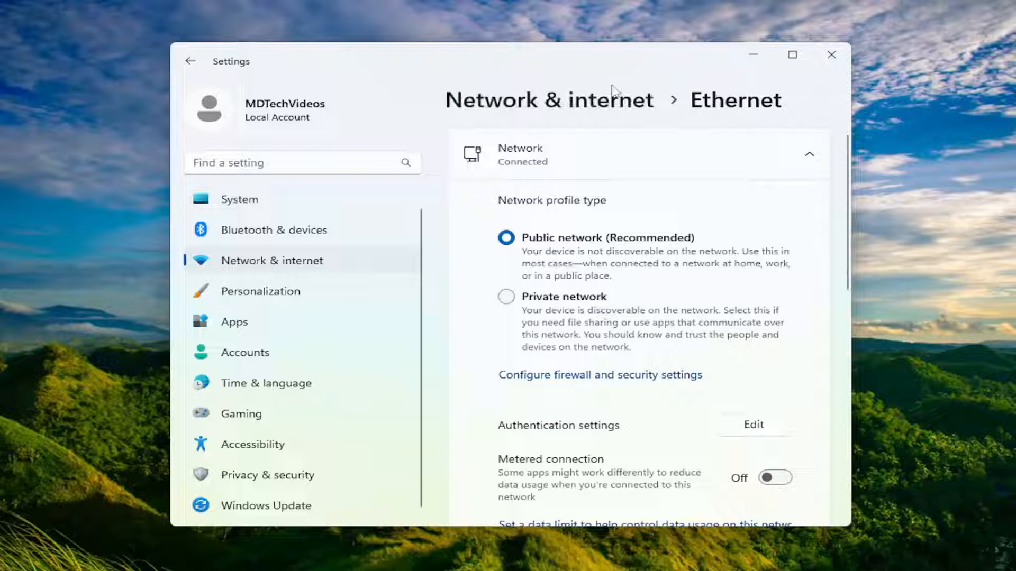
{"action": "left_click", "coordinate": [831, 55]}
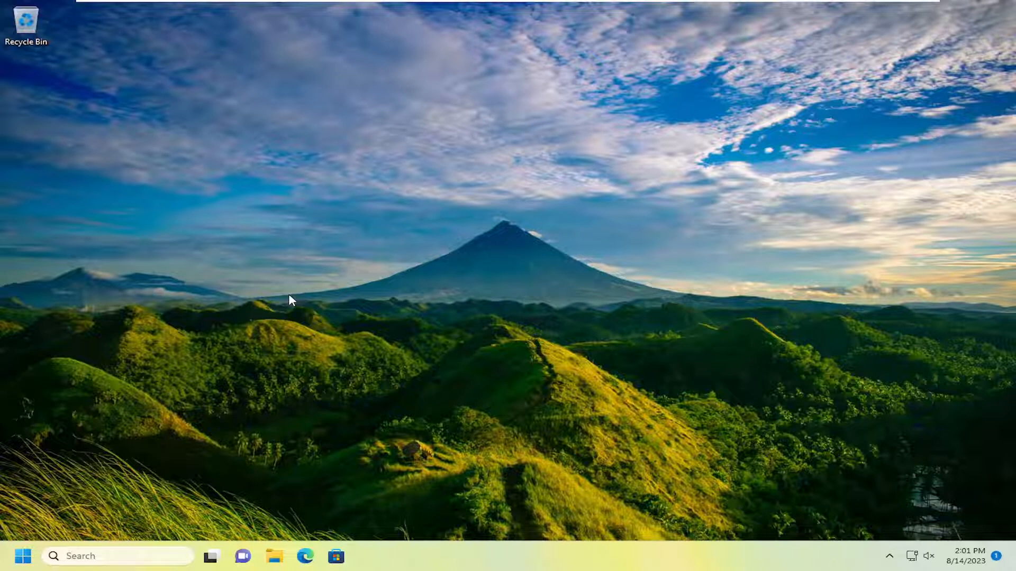
{"action": "mouse_move", "coordinate": [237, 393]}
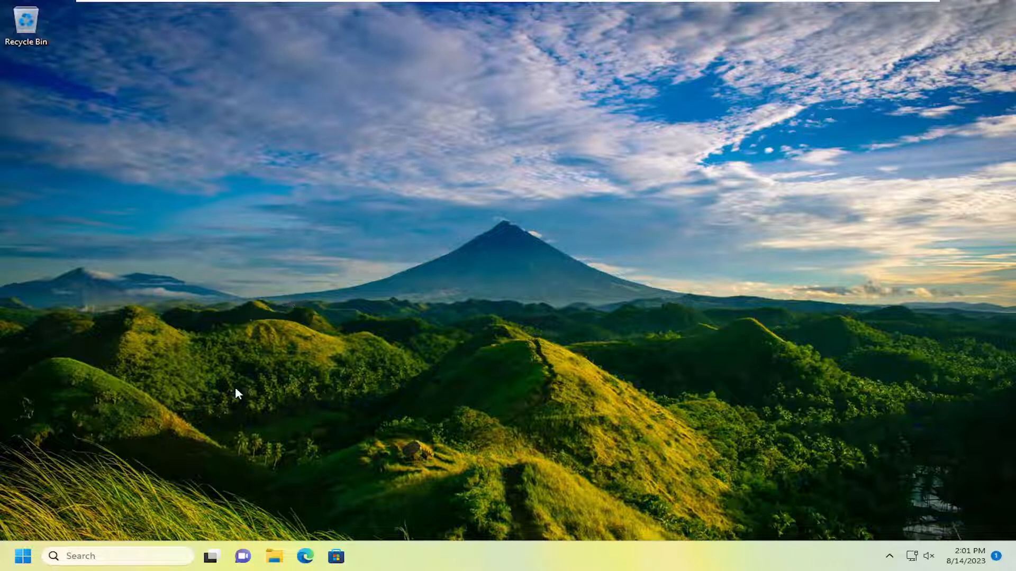
{"action": "mouse_move", "coordinate": [430, 241]}
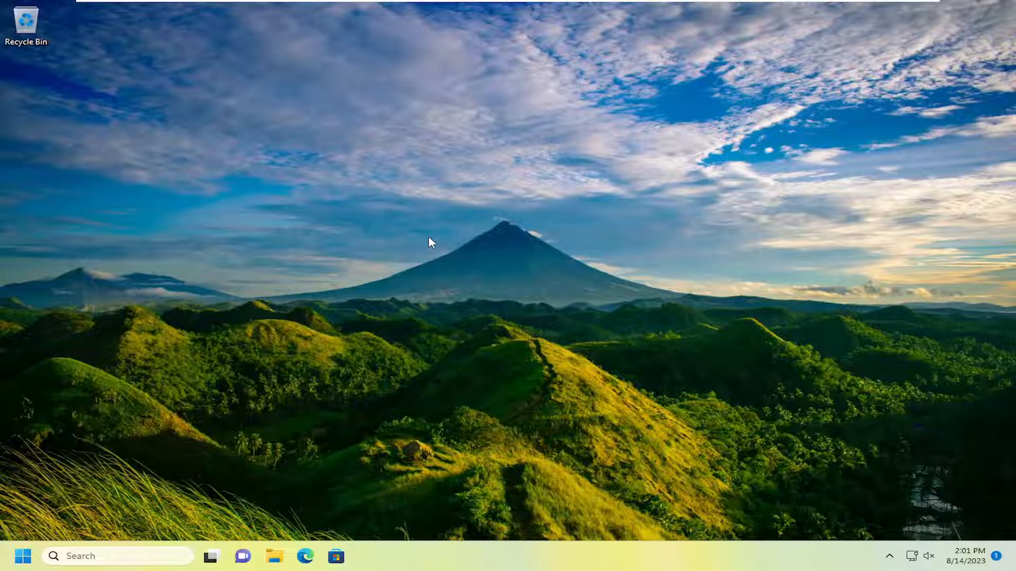
{"action": "mouse_move", "coordinate": [424, 257]}
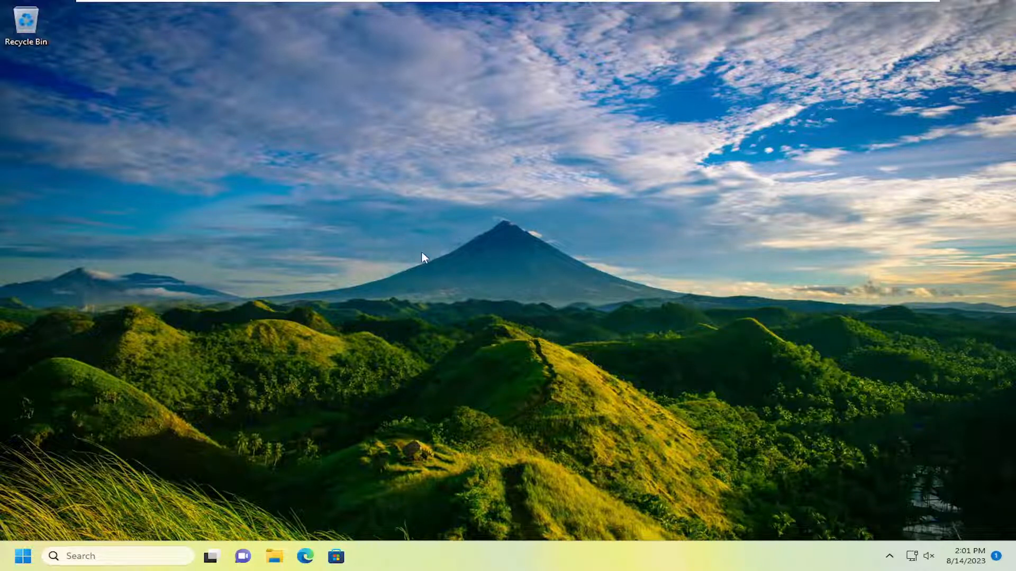
{"action": "mouse_move", "coordinate": [142, 444]}
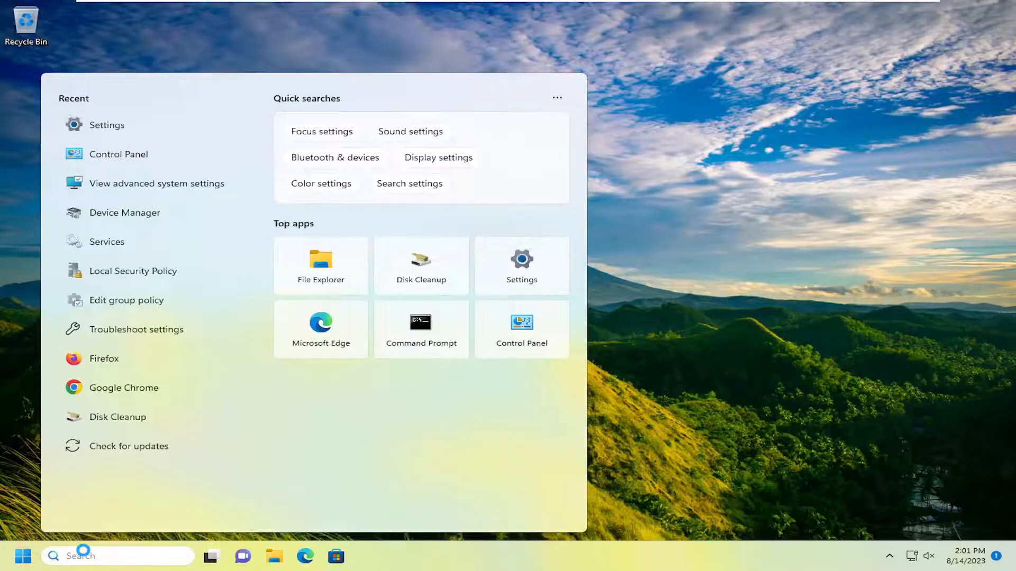
- Search 'settings' again and relaunch the Settings app
{"action": "type", "text": "settings"}
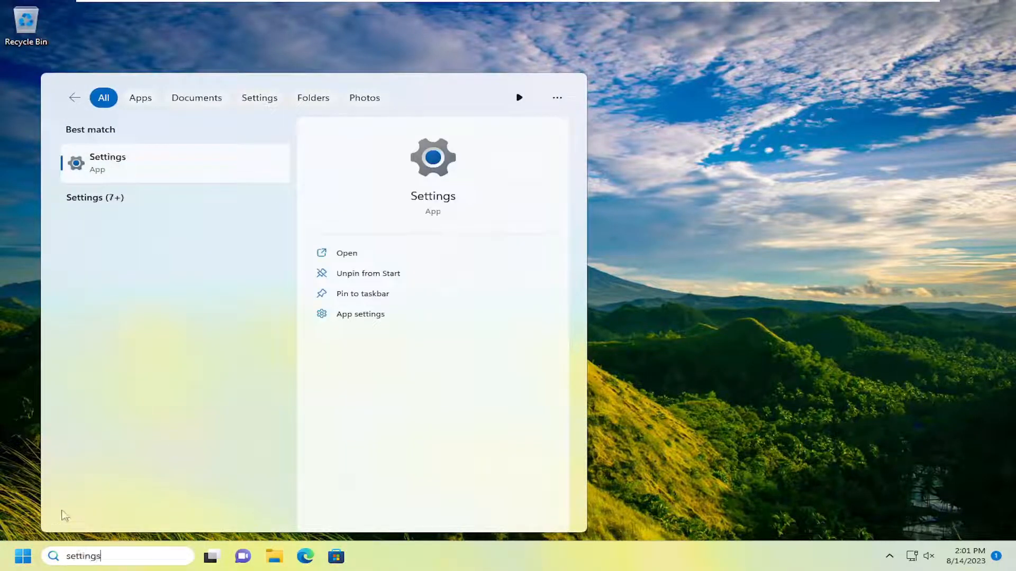
{"action": "left_click", "coordinate": [107, 163]}
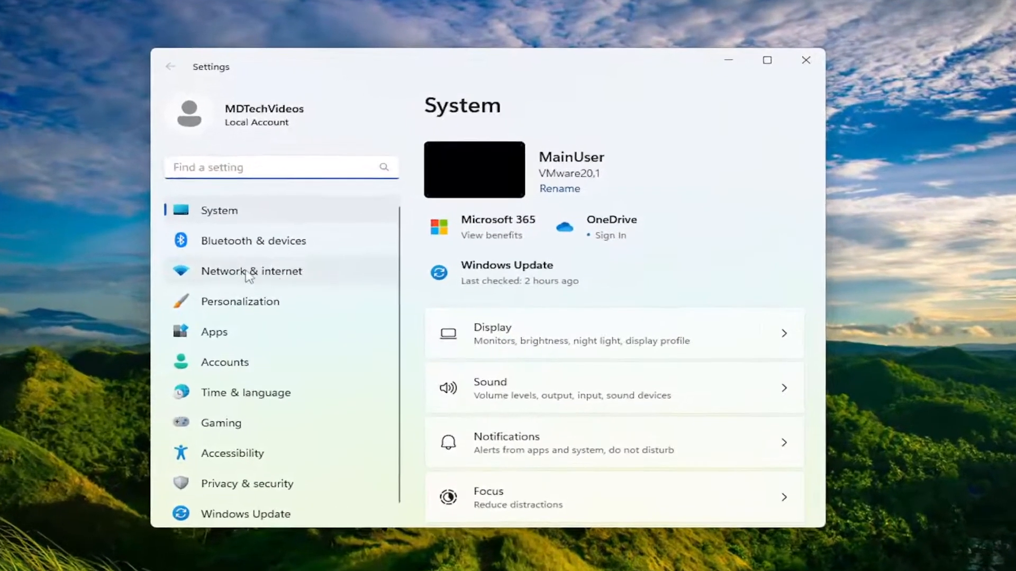
- Go to Network & internet > Advanced network settings and scroll to Network reset
{"action": "left_click", "coordinate": [251, 271]}
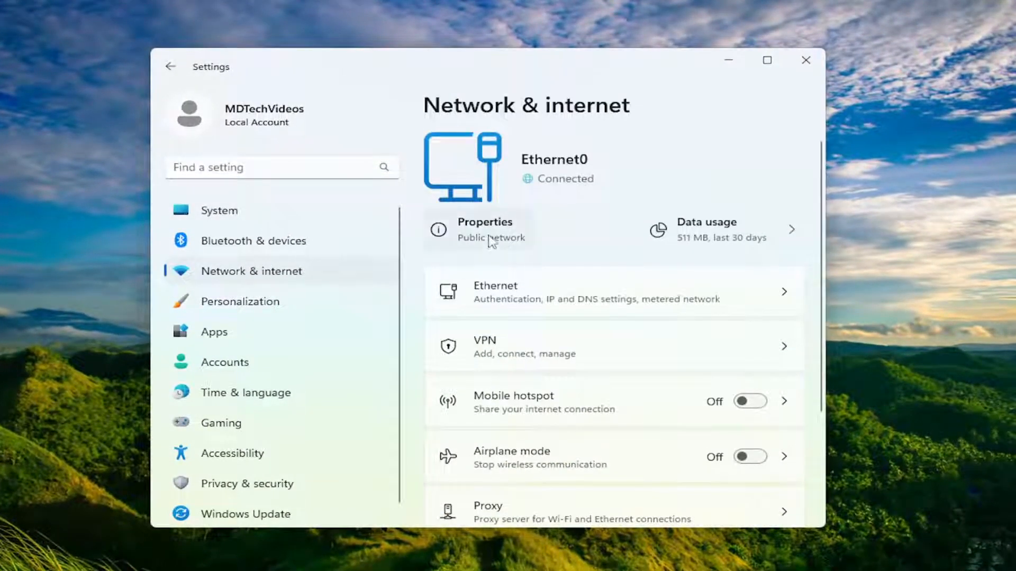
{"action": "scroll", "scroll_direction": "down", "scroll_amount": 3}
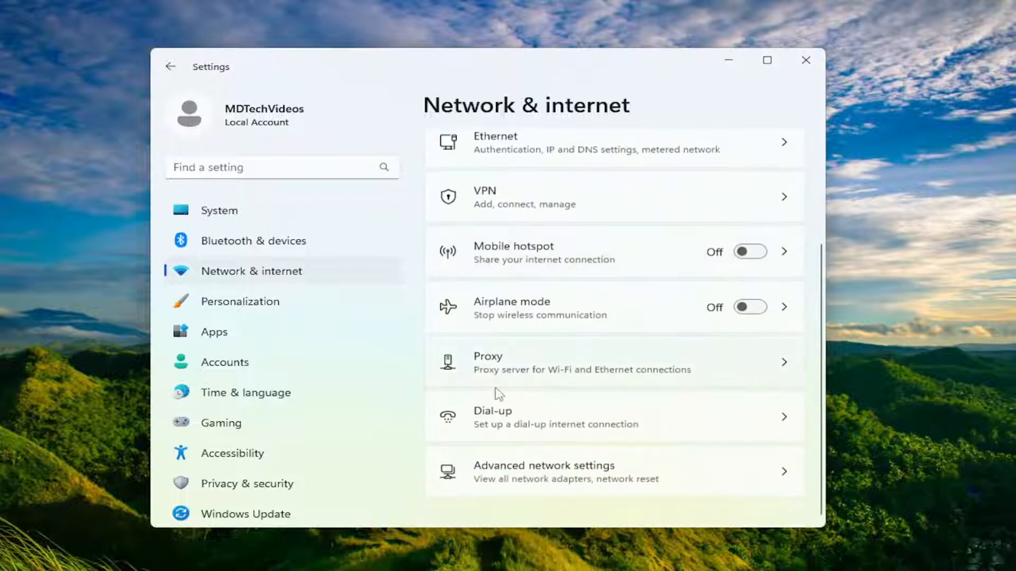
{"action": "left_click", "coordinate": [545, 472]}
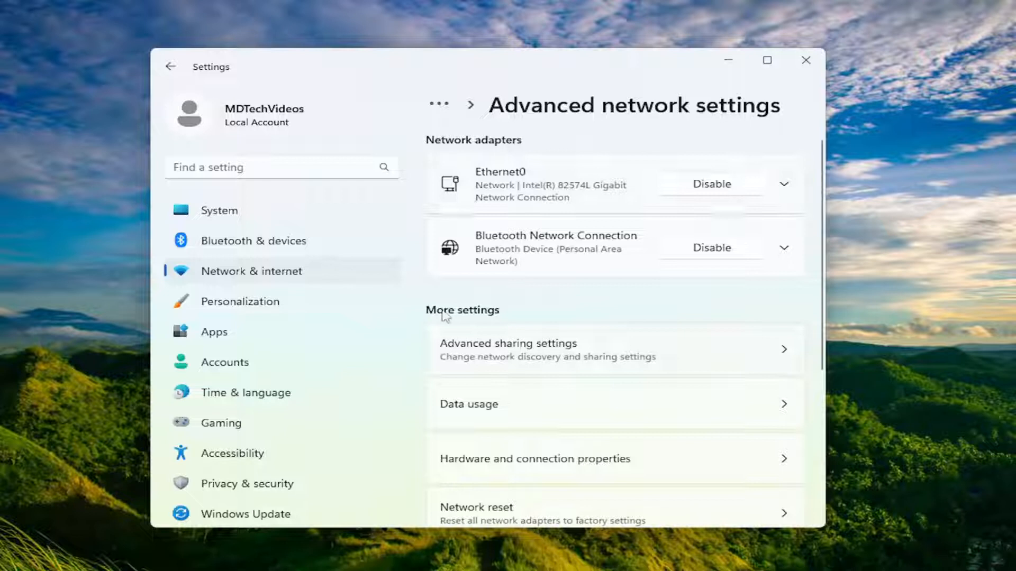
{"action": "scroll", "scroll_direction": "down", "scroll_amount": 3}
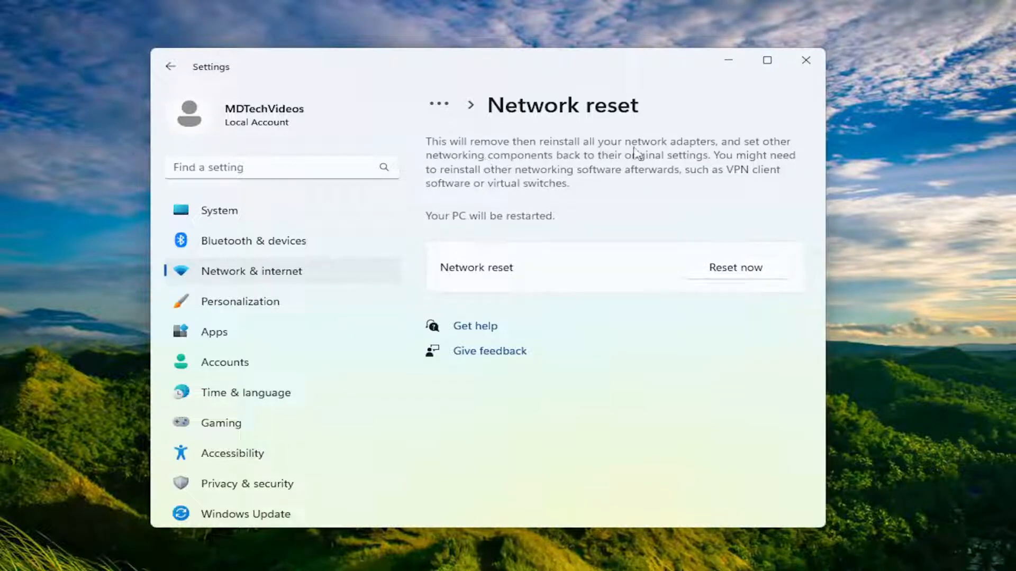
{"action": "mouse_move", "coordinate": [564, 169]}
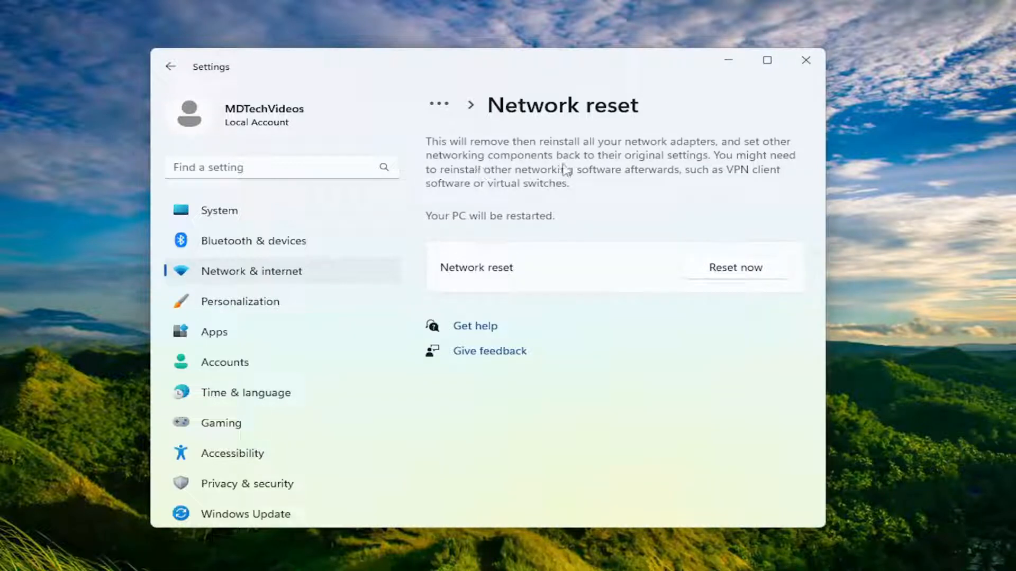
{"action": "mouse_move", "coordinate": [713, 169]}
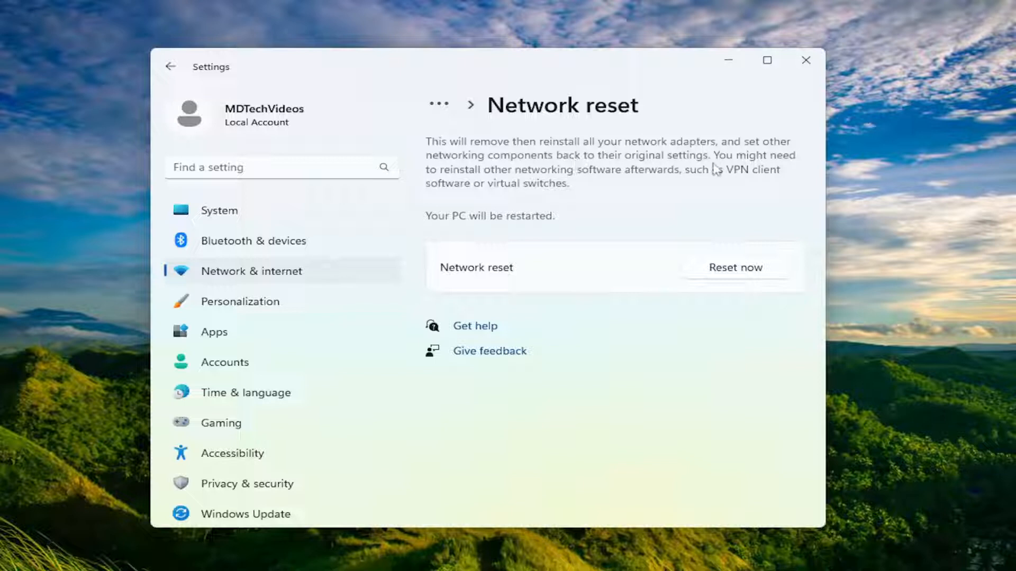
{"action": "mouse_move", "coordinate": [606, 173]}
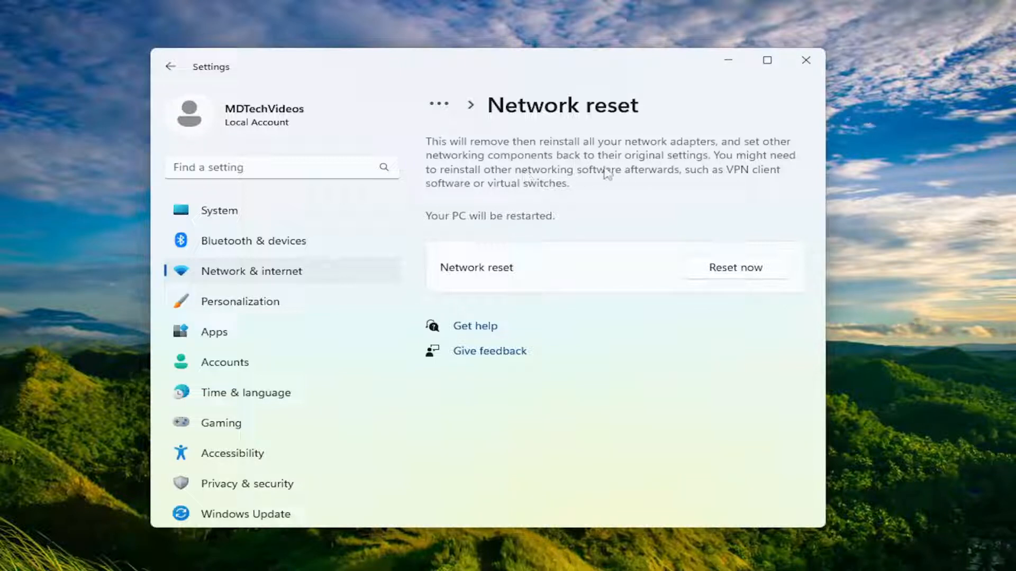
{"action": "mouse_move", "coordinate": [588, 195]}
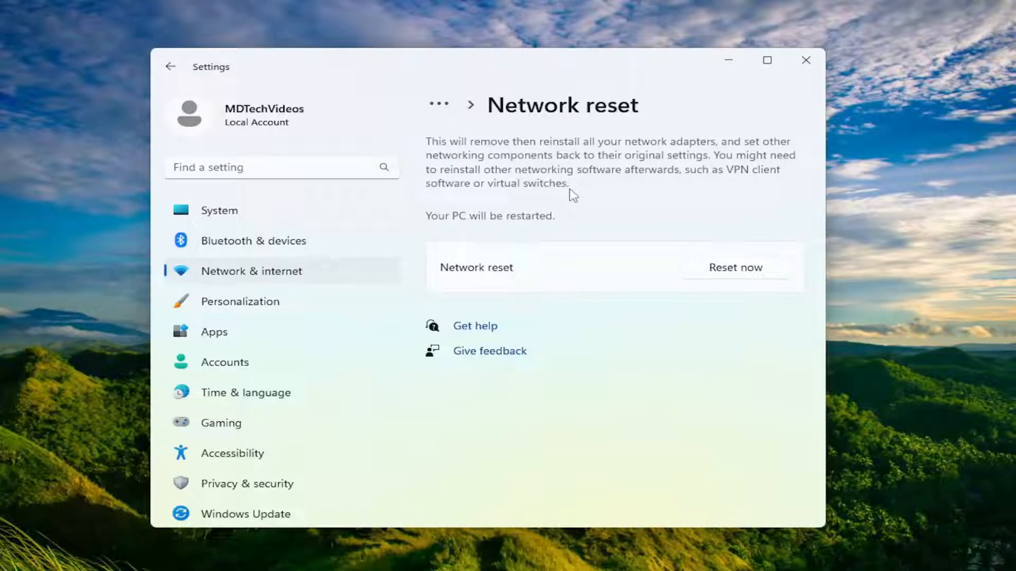
{"action": "mouse_move", "coordinate": [560, 233]}
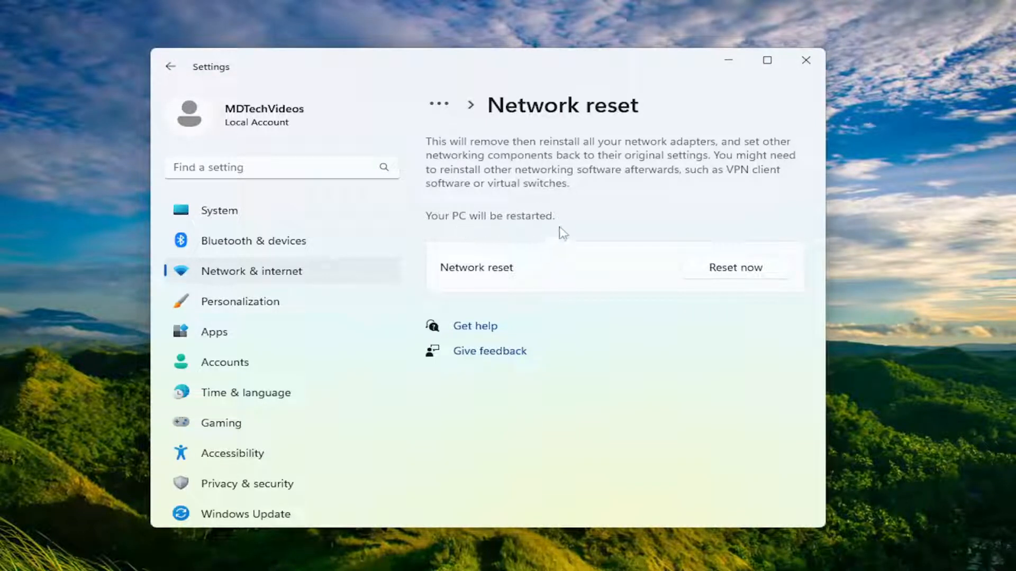
- Choose Reset now on the Network reset page
{"action": "left_click", "coordinate": [735, 267]}
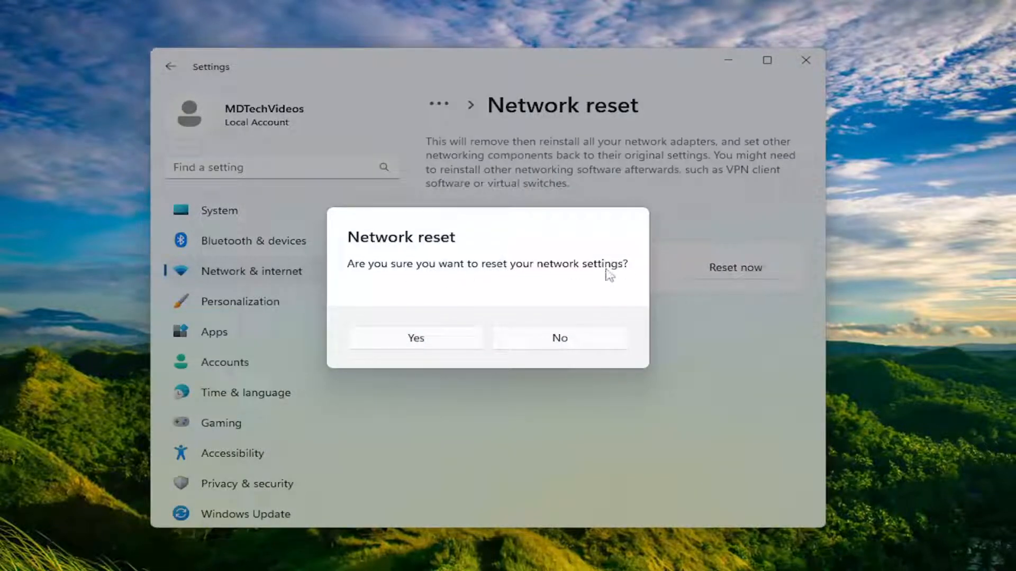
- Confirm the network reset, dismiss the shutdown notice, and close Settings
{"action": "left_click", "coordinate": [415, 338]}
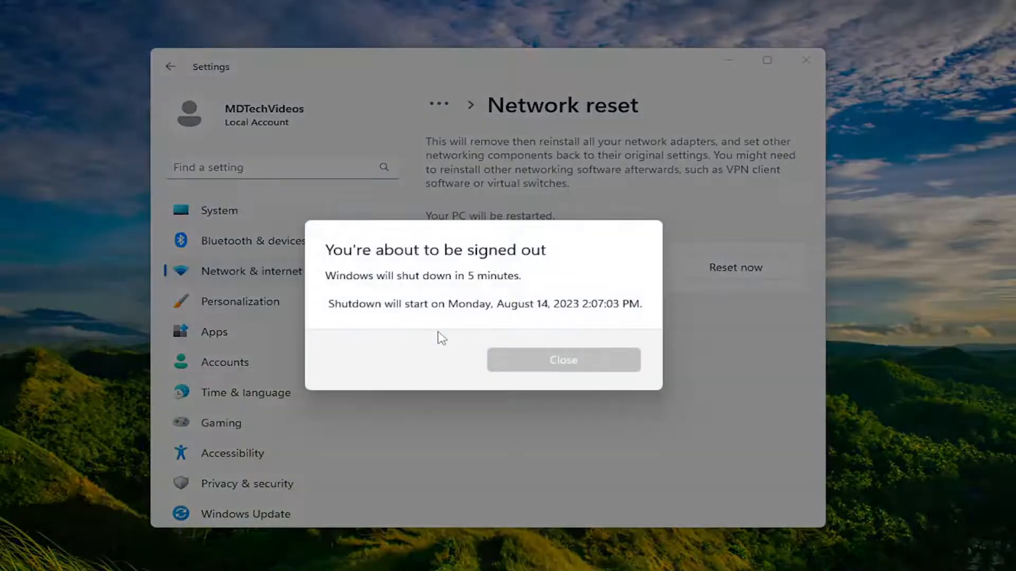
{"action": "mouse_move", "coordinate": [563, 361]}
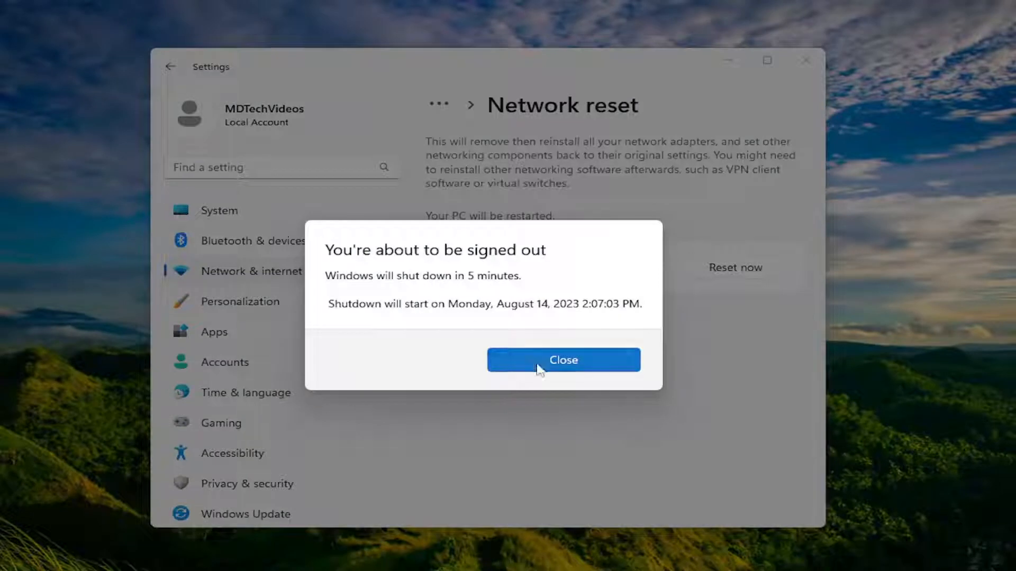
{"action": "left_click", "coordinate": [562, 359]}
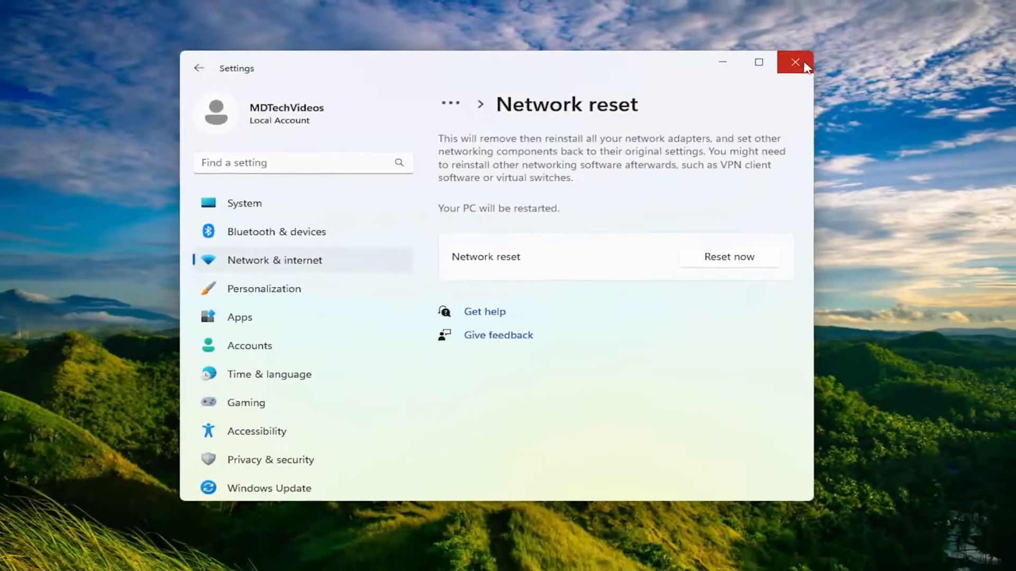
{"action": "left_click", "coordinate": [796, 63]}
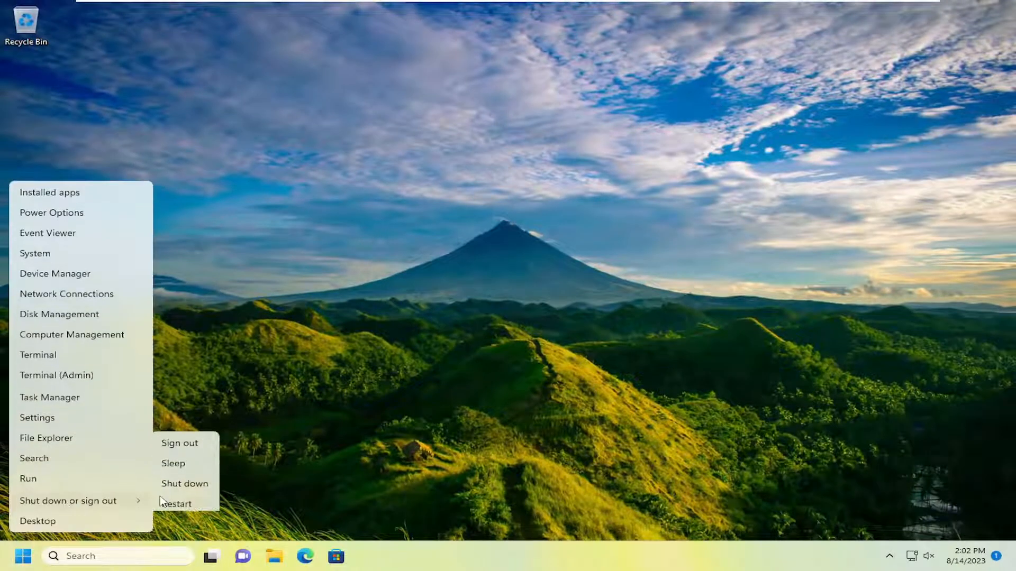
- Restart the PC from the power-user menu
{"action": "left_click", "coordinate": [177, 504]}
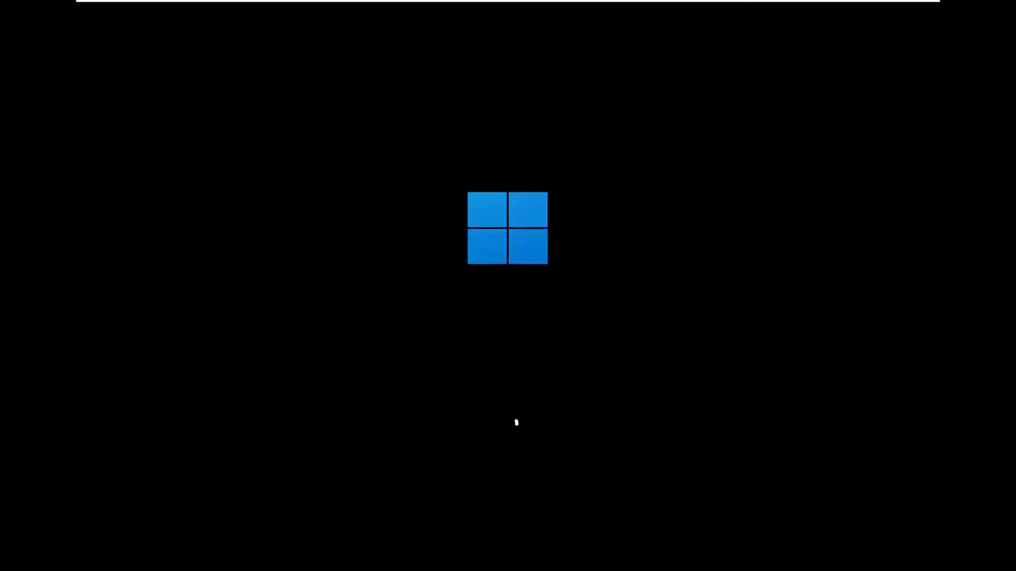